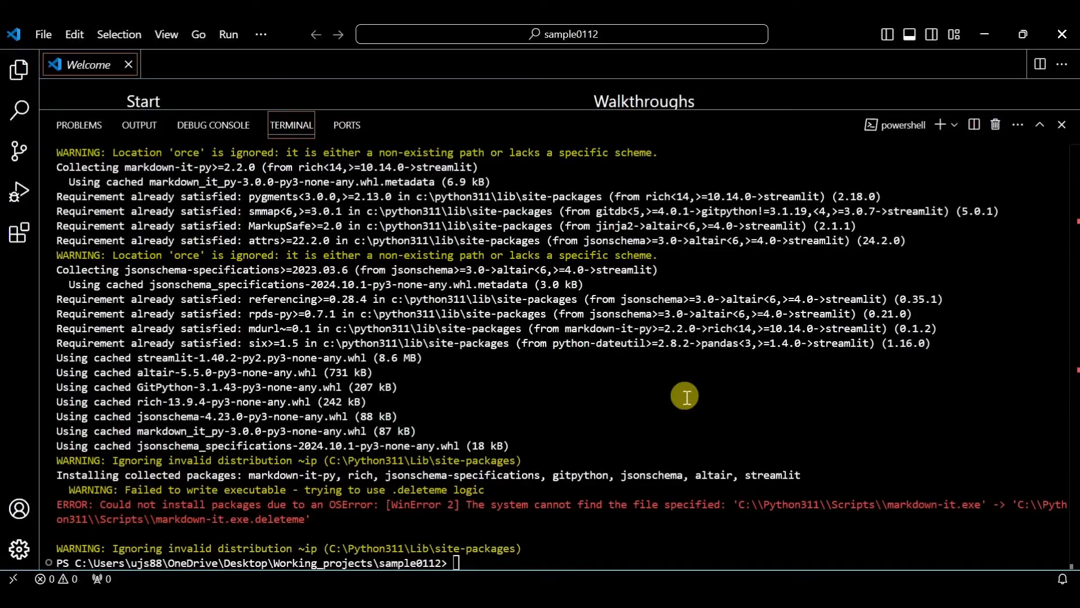
pyautogui.moveTo(335, 517)
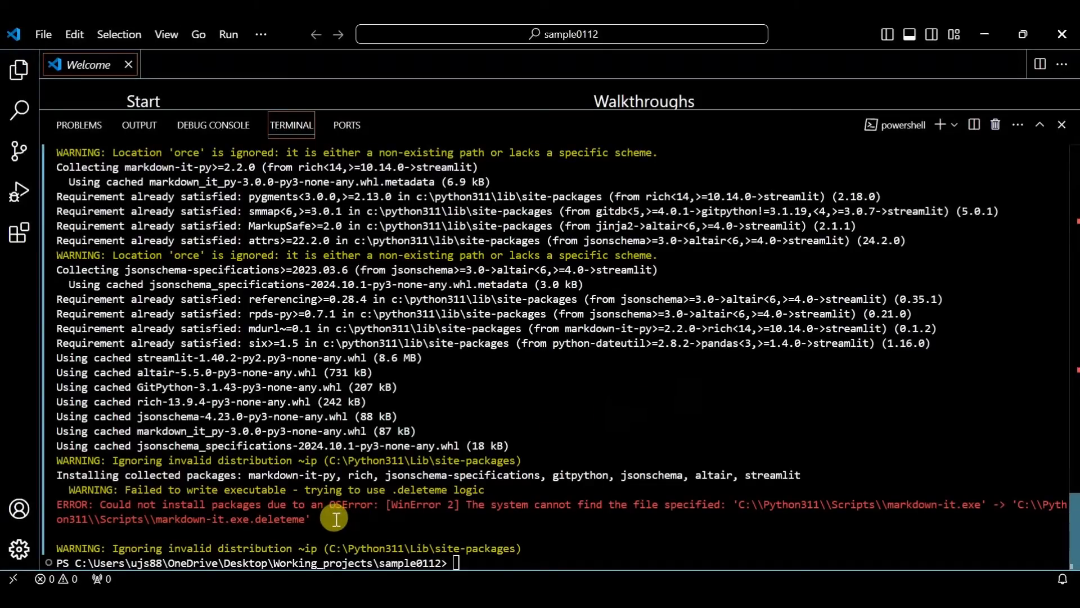
pyautogui.moveTo(497, 515)
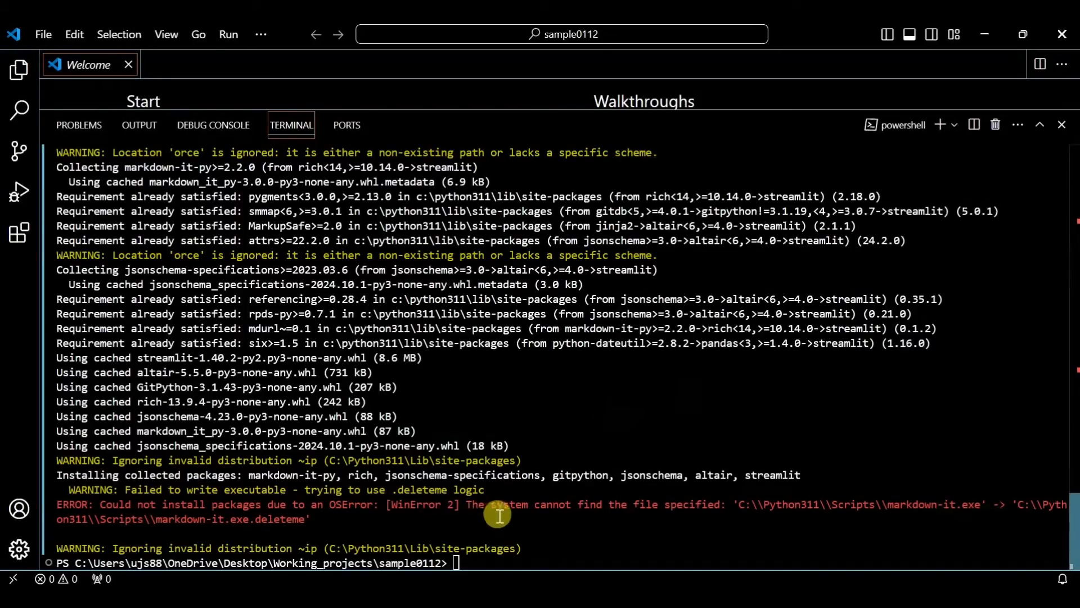
pyautogui.moveTo(520, 571)
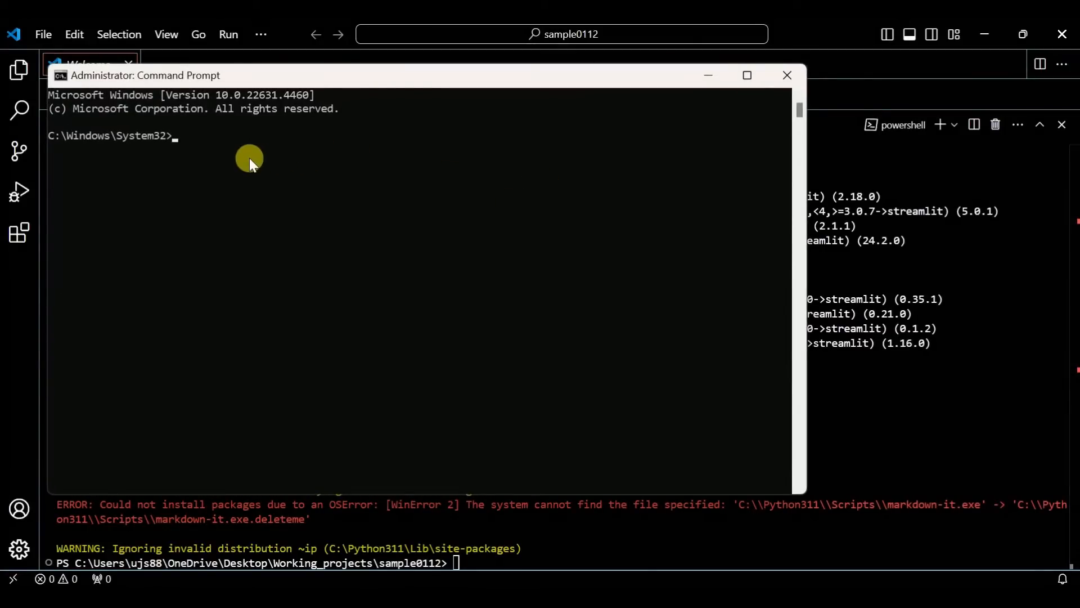
# Run pip install streamlit from the administrator Command Prompt
pyautogui.write('pip')
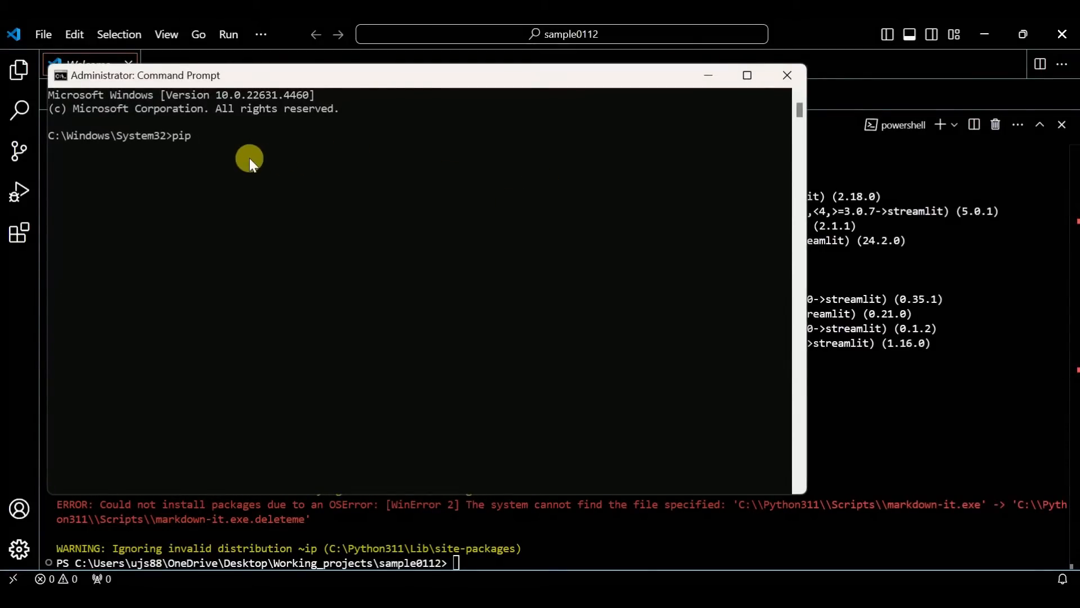
pyautogui.write('install')
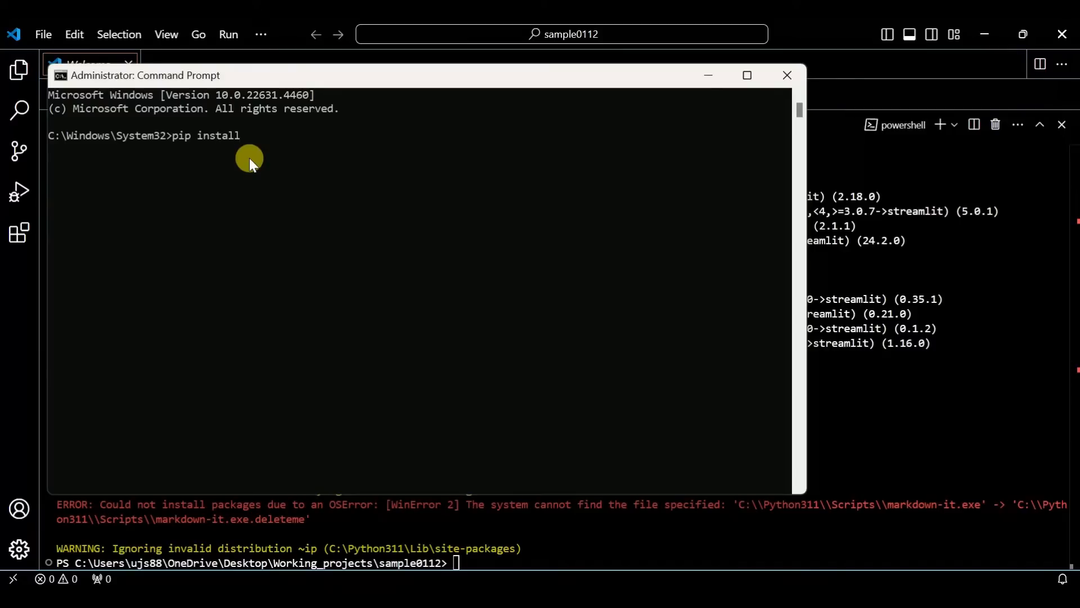
pyautogui.write('streanli')
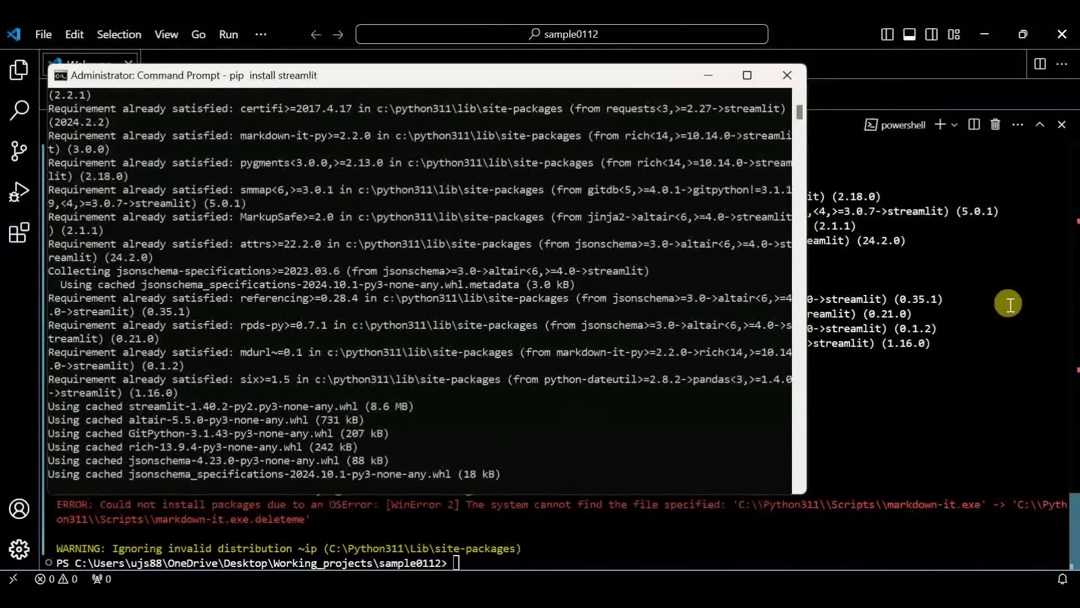
# Back in the VS Code terminal, enter pip install streamlit with a force flag
pyautogui.click(745, 75)
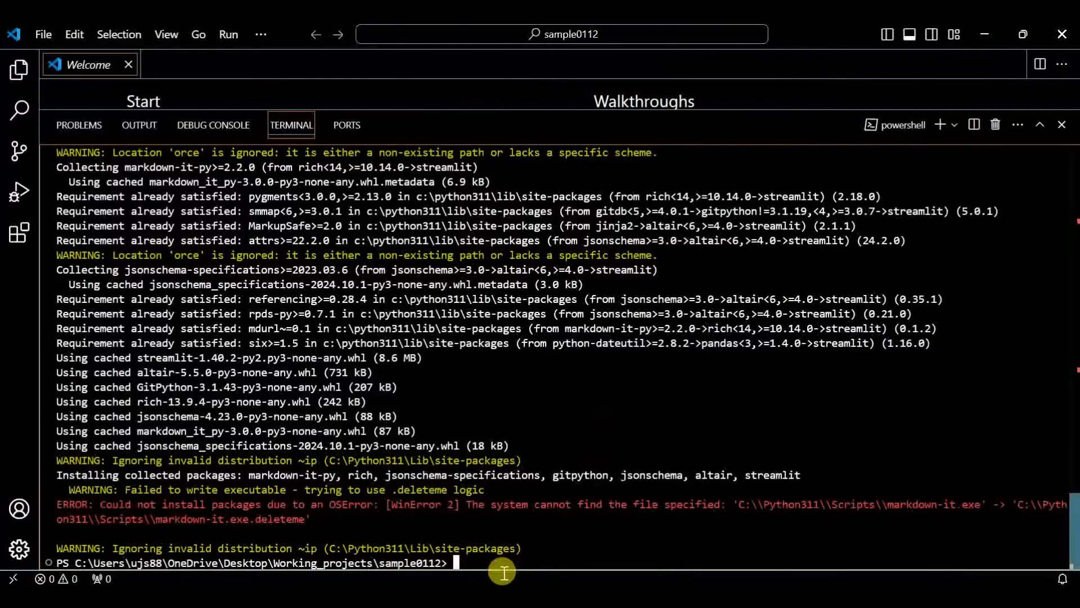
pyautogui.write('pip install streamlit -force')
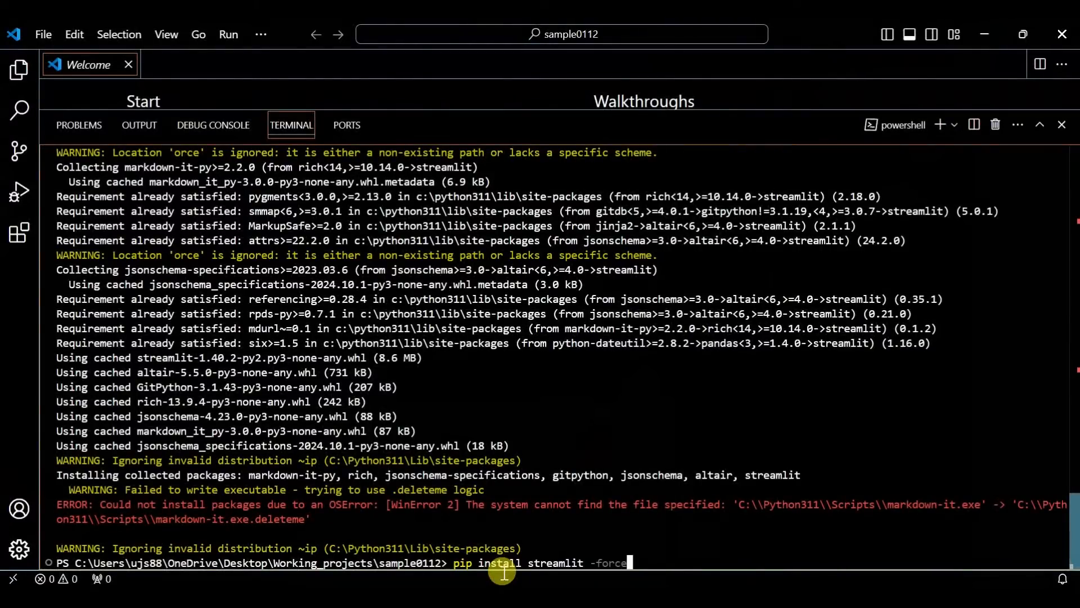